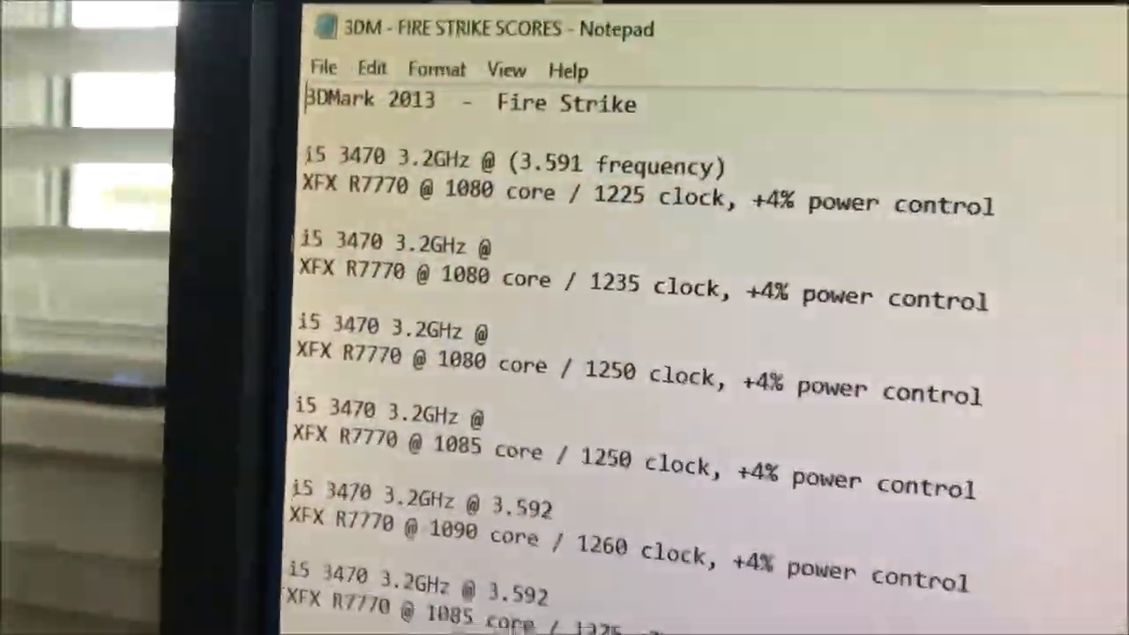
Scroll down the listing and select the first P106 Miner 9221 score entry.
{"action": "scroll", "scroll_direction": "down", "scroll_amount": 3}
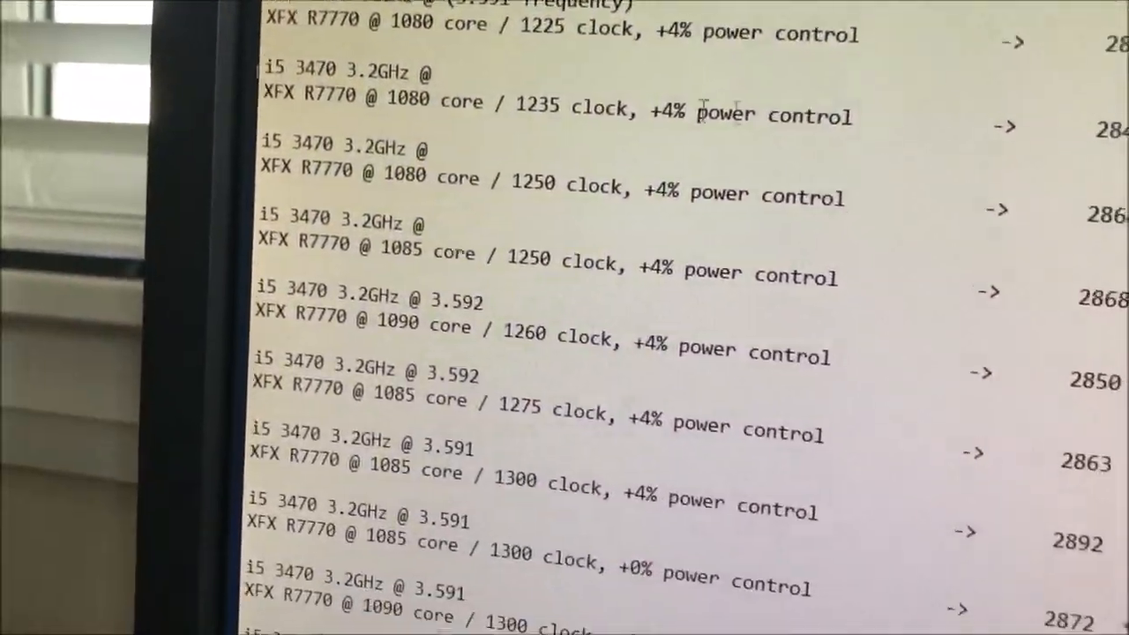
{"action": "scroll", "scroll_direction": "down", "scroll_amount": 3}
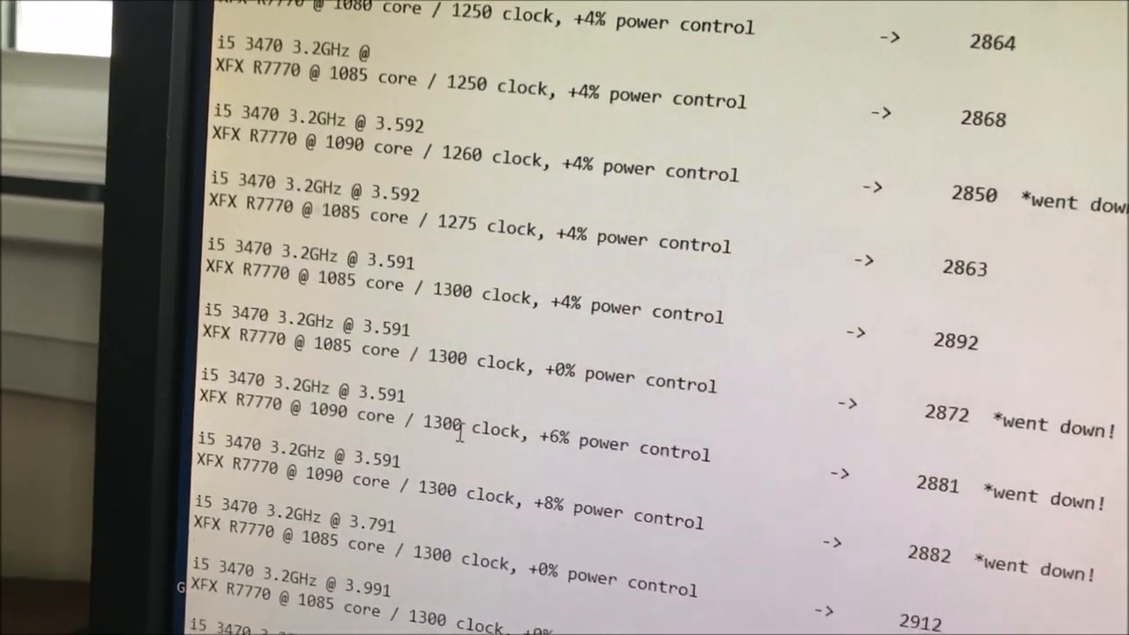
{"action": "scroll", "scroll_direction": "down", "scroll_amount": 3}
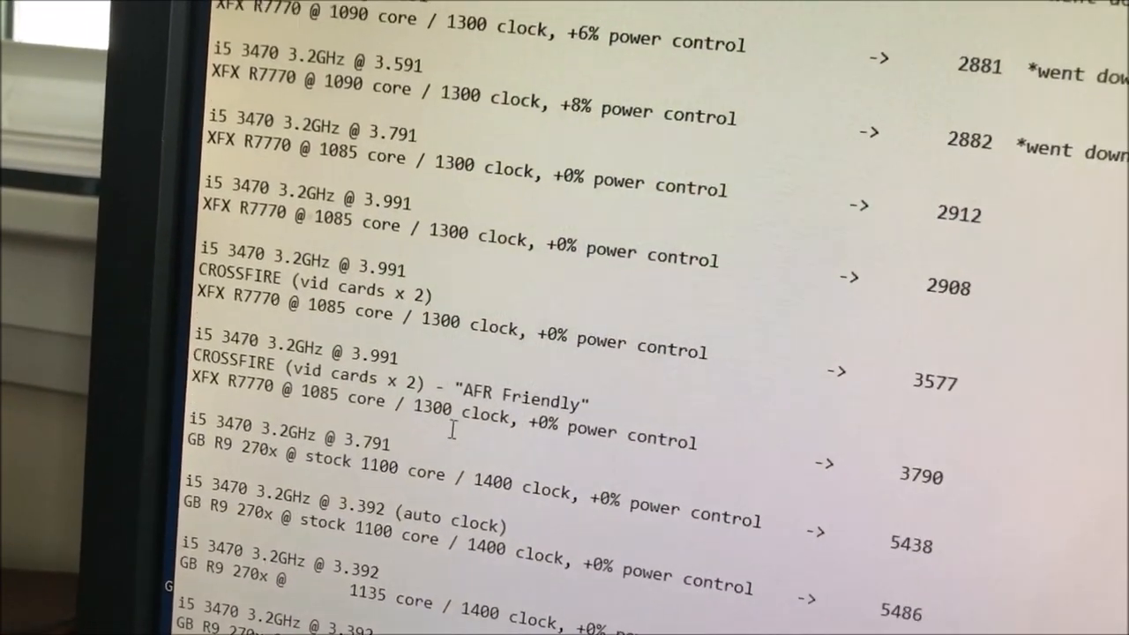
{"action": "scroll", "scroll_direction": "down", "scroll_amount": 3}
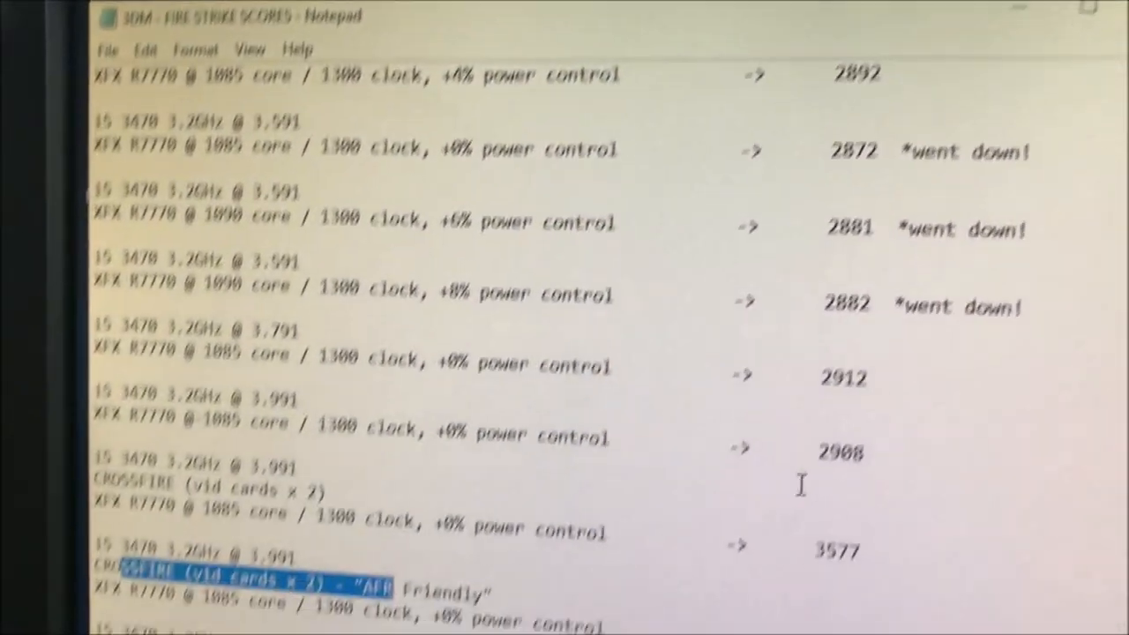
{"action": "scroll", "scroll_direction": "down", "scroll_amount": 3}
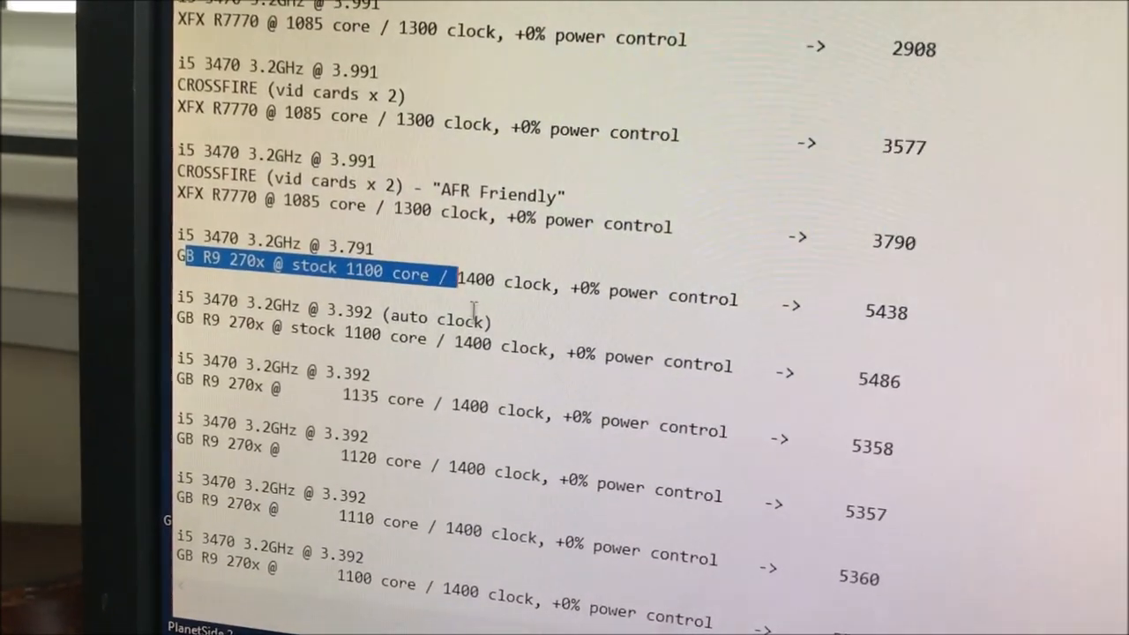
{"action": "scroll", "scroll_direction": "down", "scroll_amount": 3}
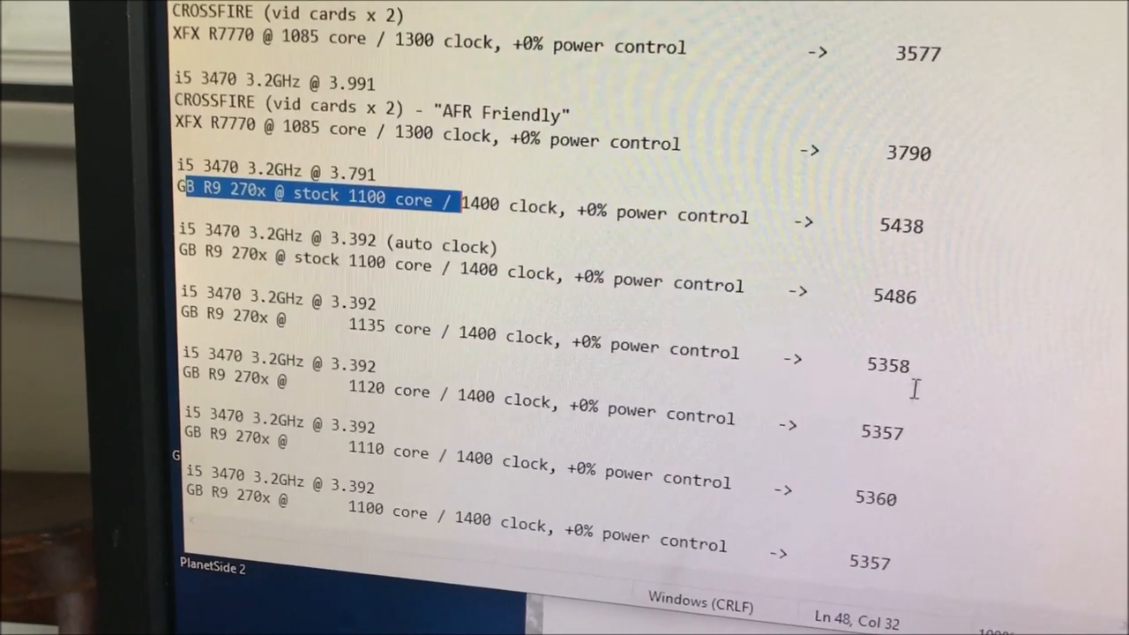
{"action": "scroll", "scroll_direction": "down", "scroll_amount": 3}
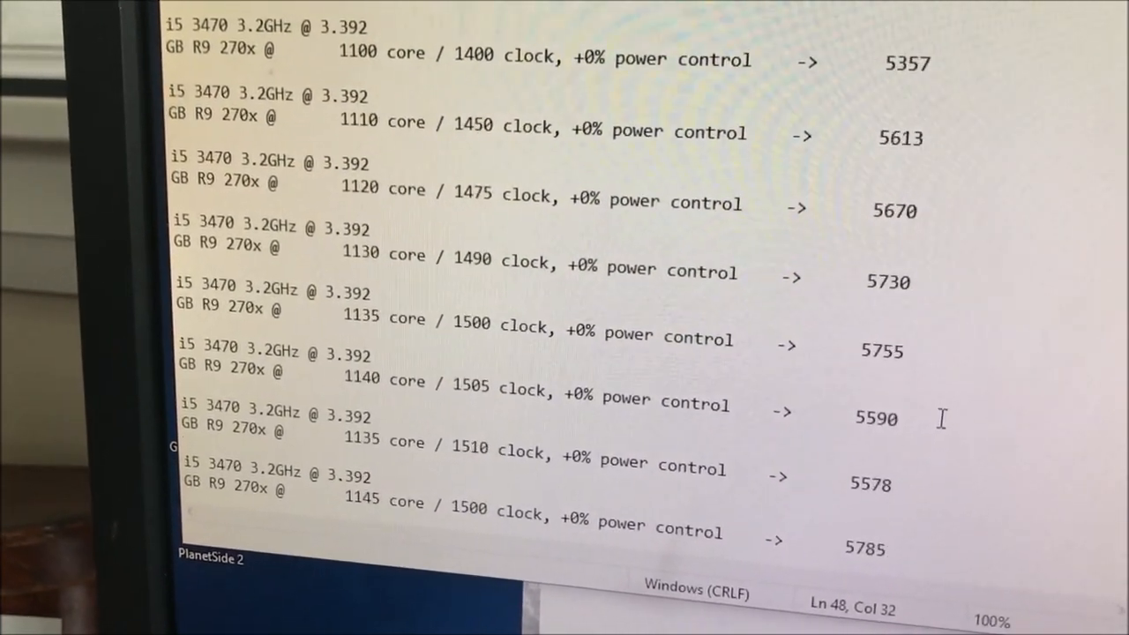
{"action": "scroll", "scroll_direction": "down", "scroll_amount": 3}
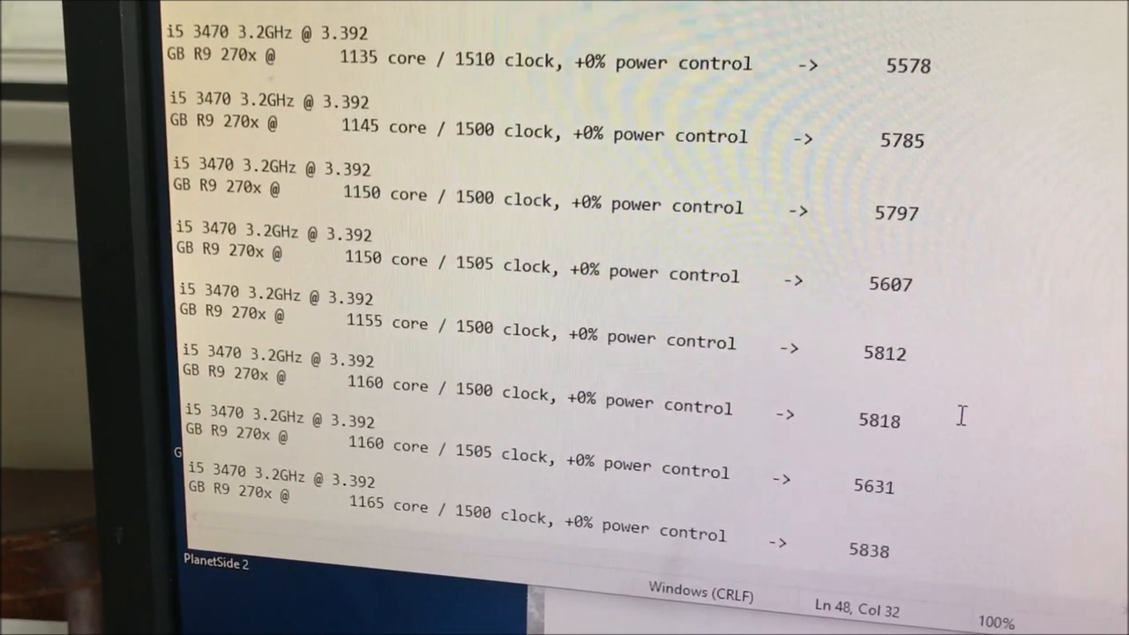
{"action": "scroll", "scroll_direction": "down", "scroll_amount": 3}
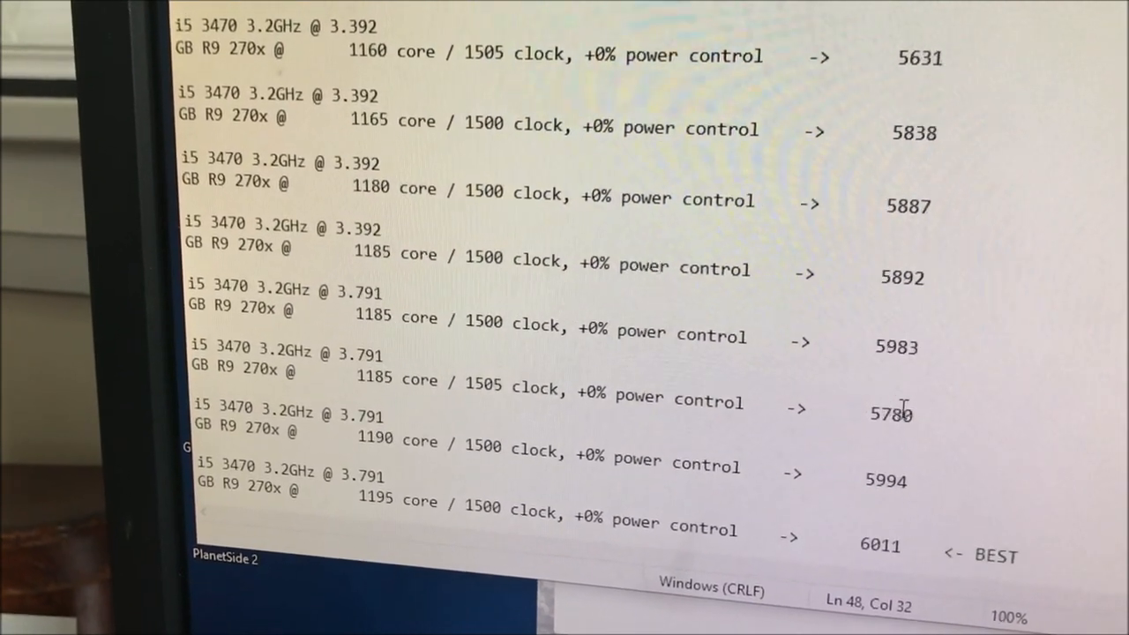
{"action": "scroll", "scroll_direction": "down", "scroll_amount": 3}
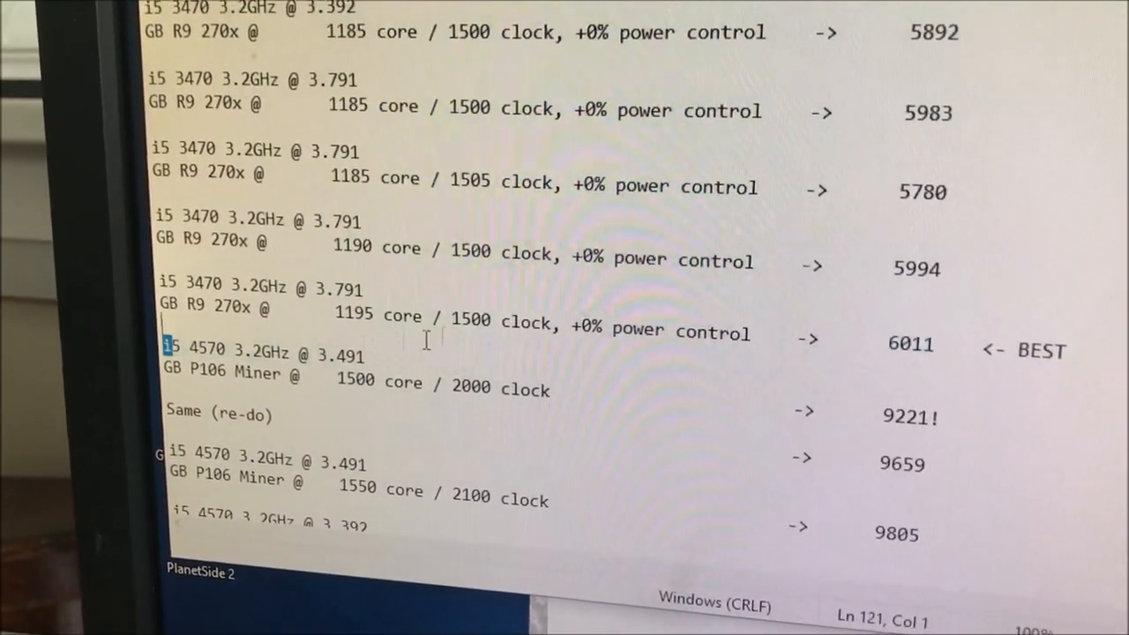
{"action": "left_click_drag", "start_coordinate": [164, 352], "coordinate": [939, 419]}
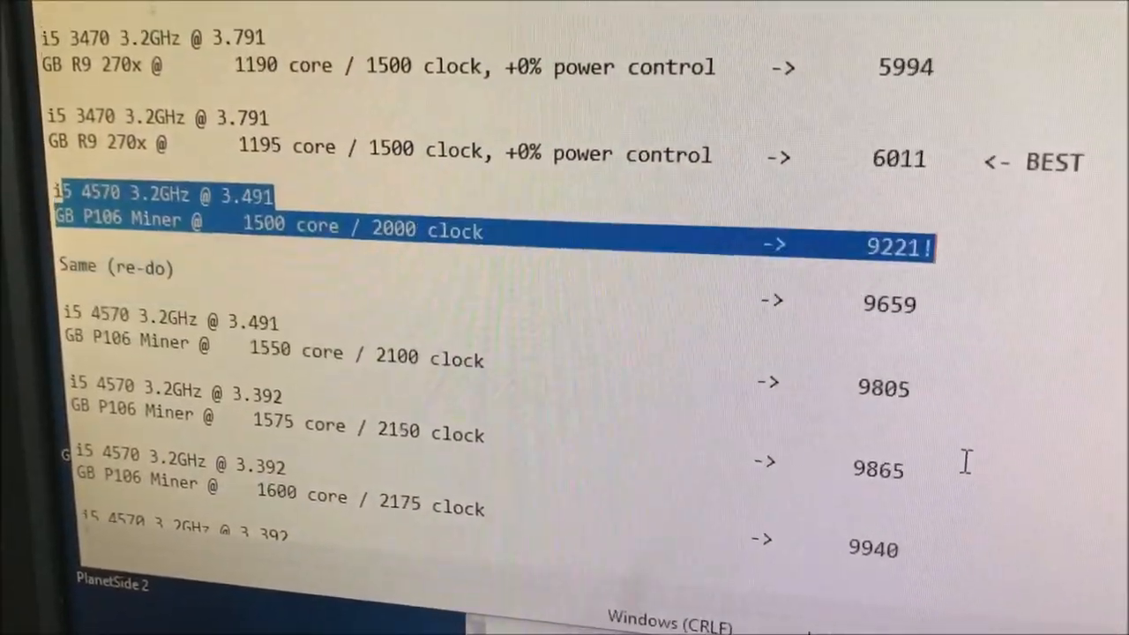
{"action": "scroll", "scroll_direction": "down", "scroll_amount": 3}
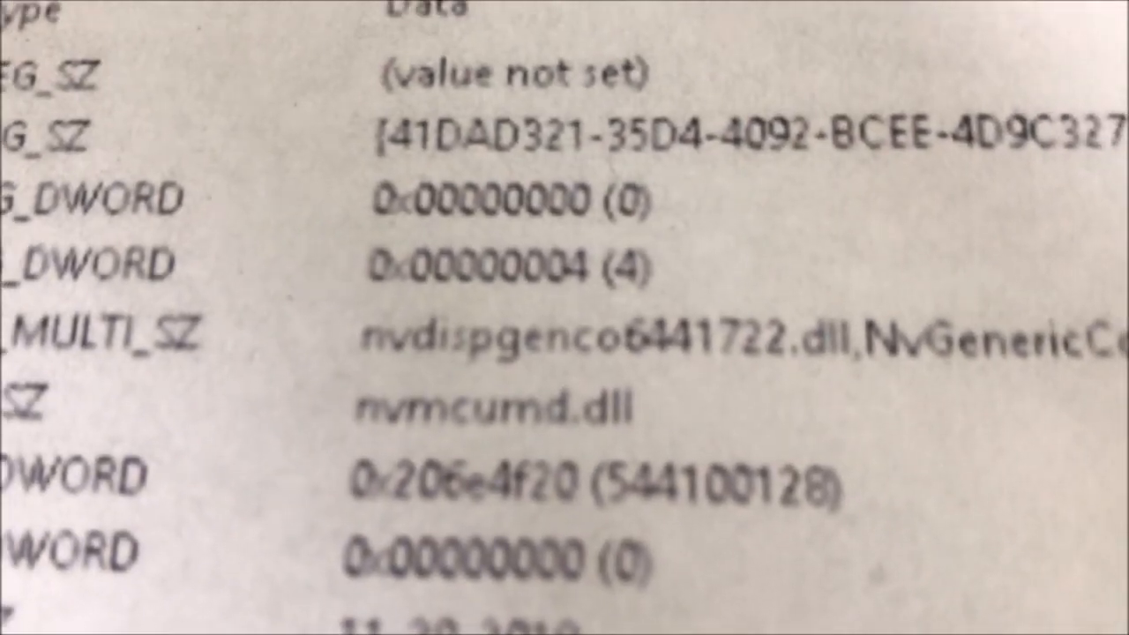
{"action": "left_click", "coordinate": [414, 280]}
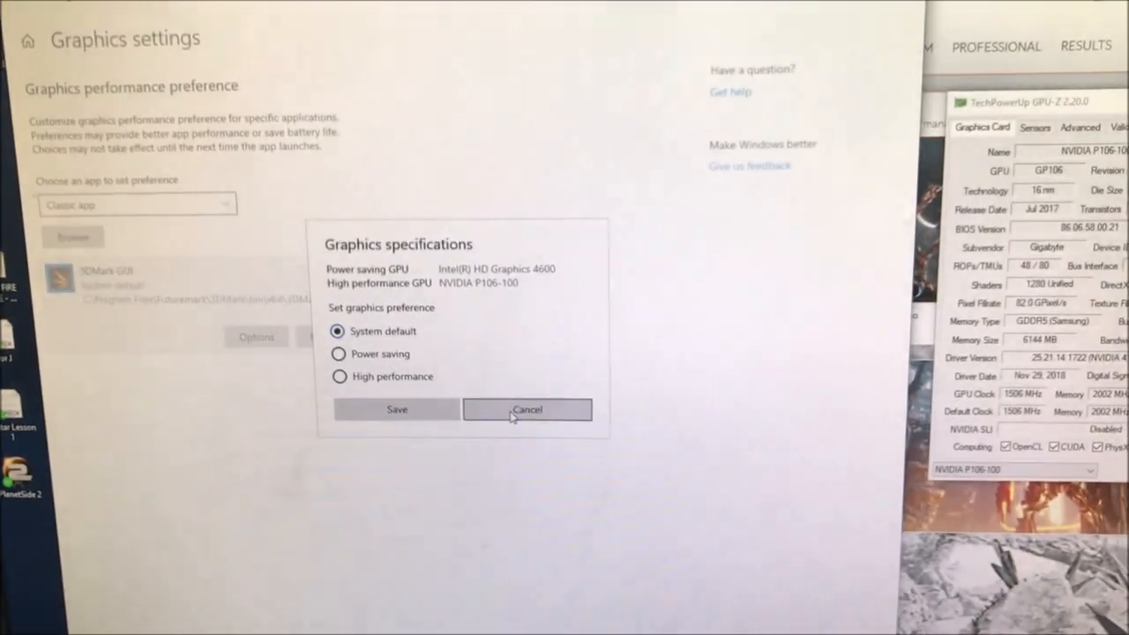
Cancel 3DMark's graphics preference dialog, leaving it on system default.
{"action": "left_click", "coordinate": [527, 409]}
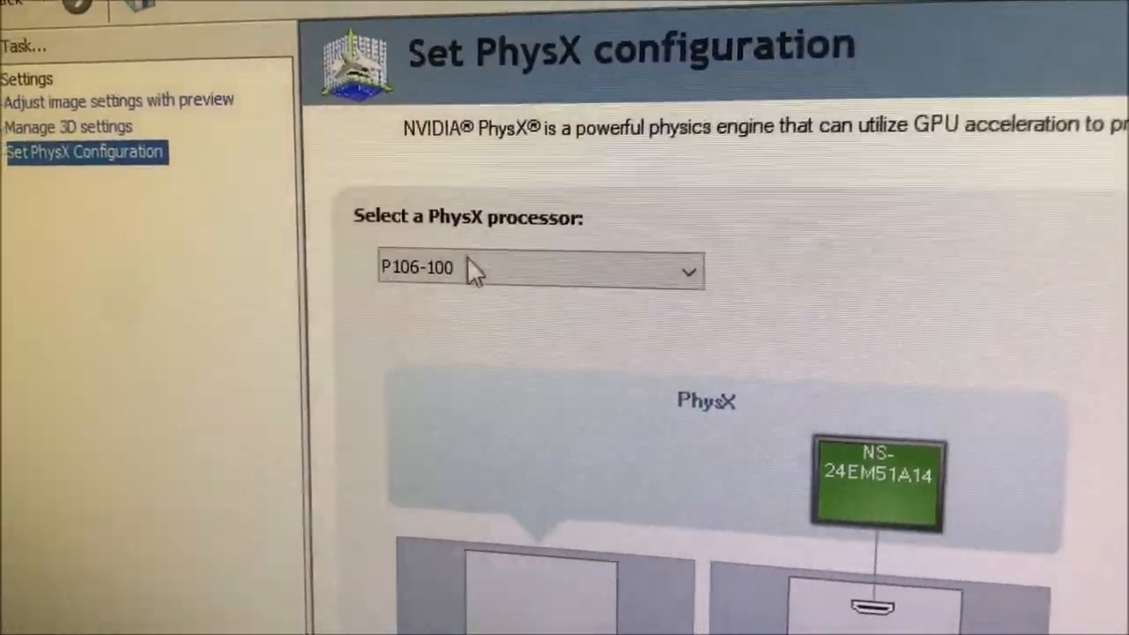
Expand the PhysX processor dropdown to see which processors can run PhysX.
{"action": "left_click", "coordinate": [540, 270]}
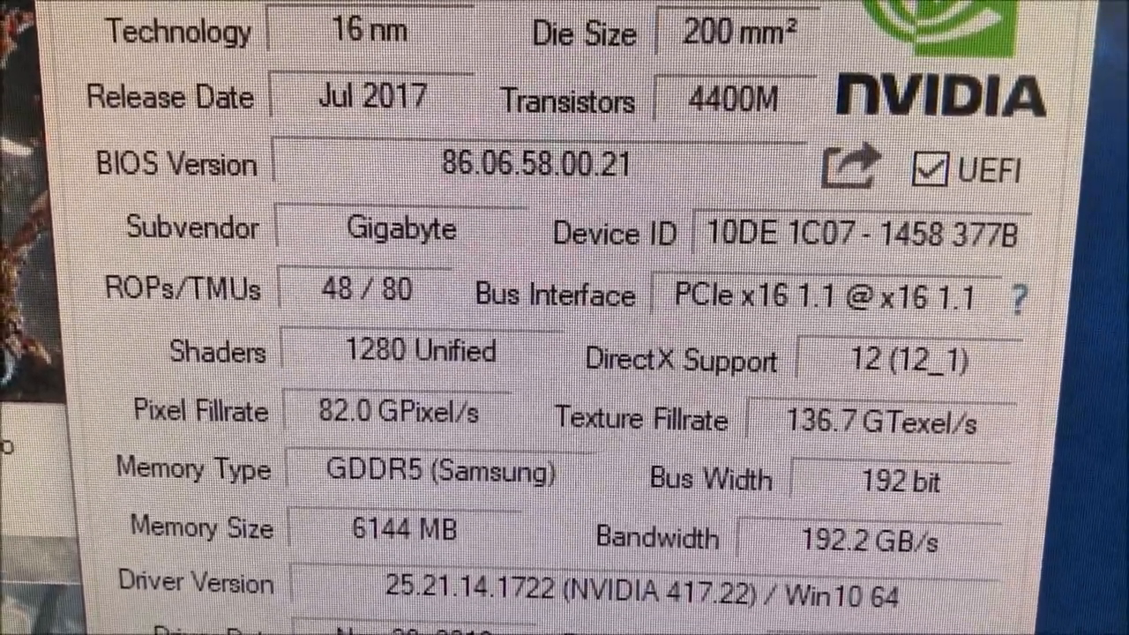
Scroll GPU-Z's Graphics Card tab to review the P106-100's memory and driver fields.
{"action": "scroll", "scroll_direction": "down", "scroll_amount": 3}
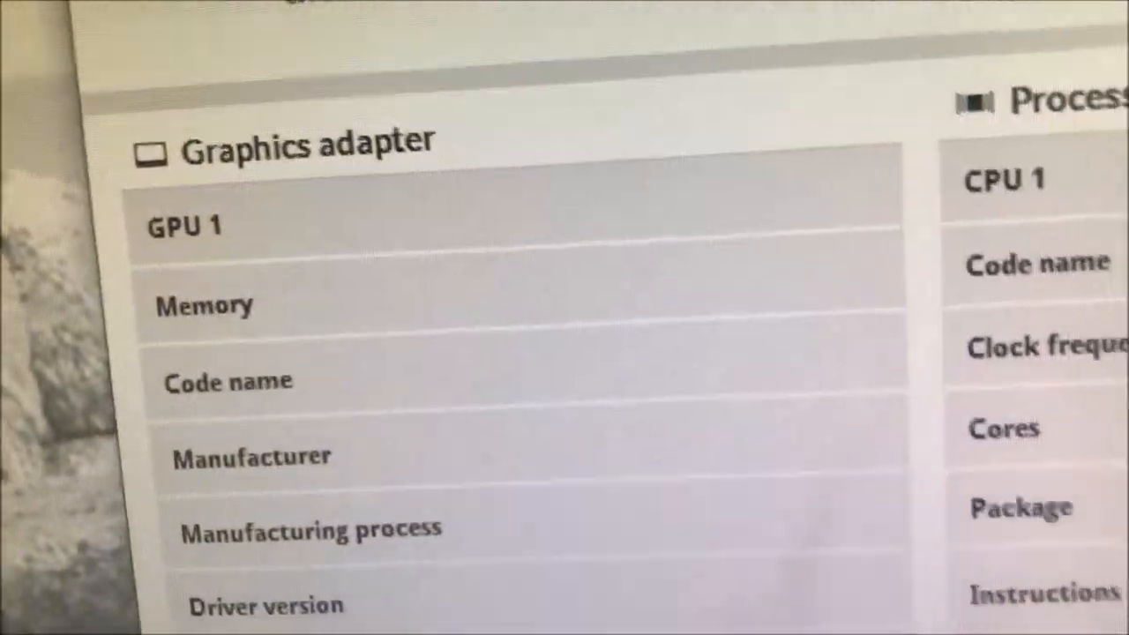
Scroll 3DMark's Graphics adapter section down to GPU 2, Intel HD Graphics 4600.
{"action": "scroll", "scroll_direction": "down", "scroll_amount": 3}
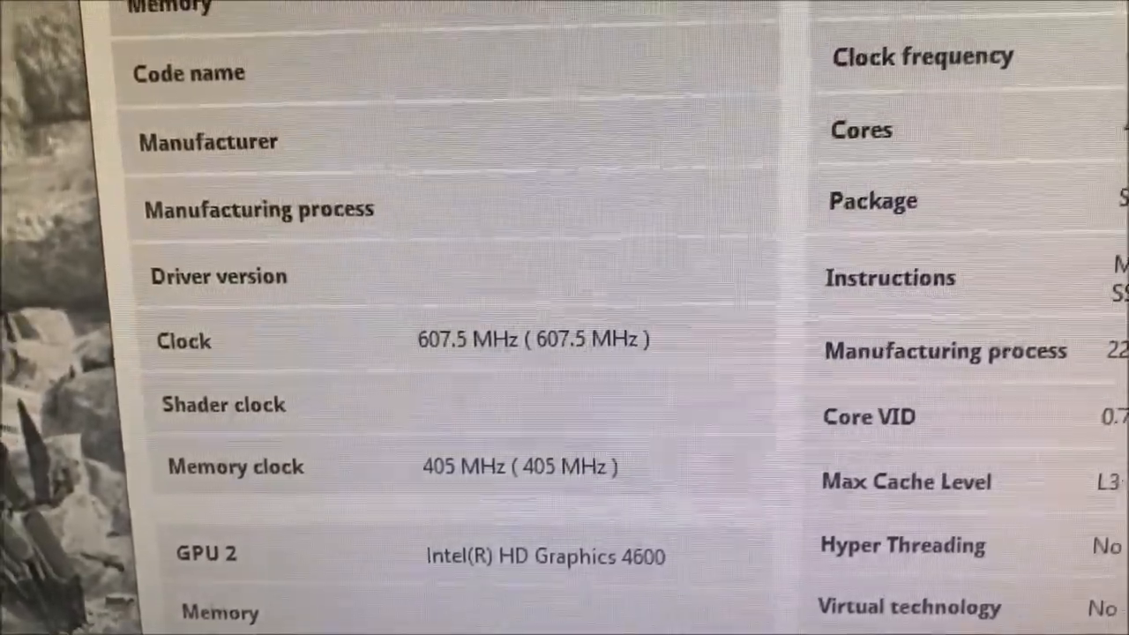